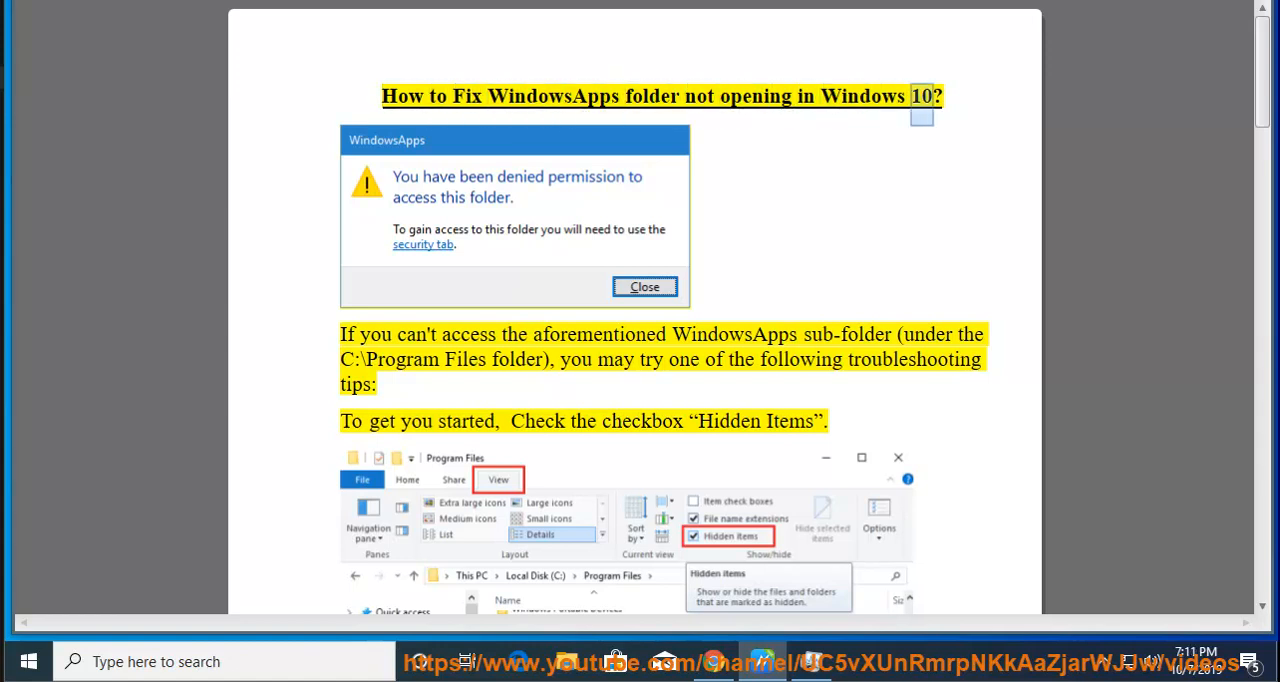
Following the guide, turn on Hidden items in Program Files and open WindowsApps
double_click(734, 334)
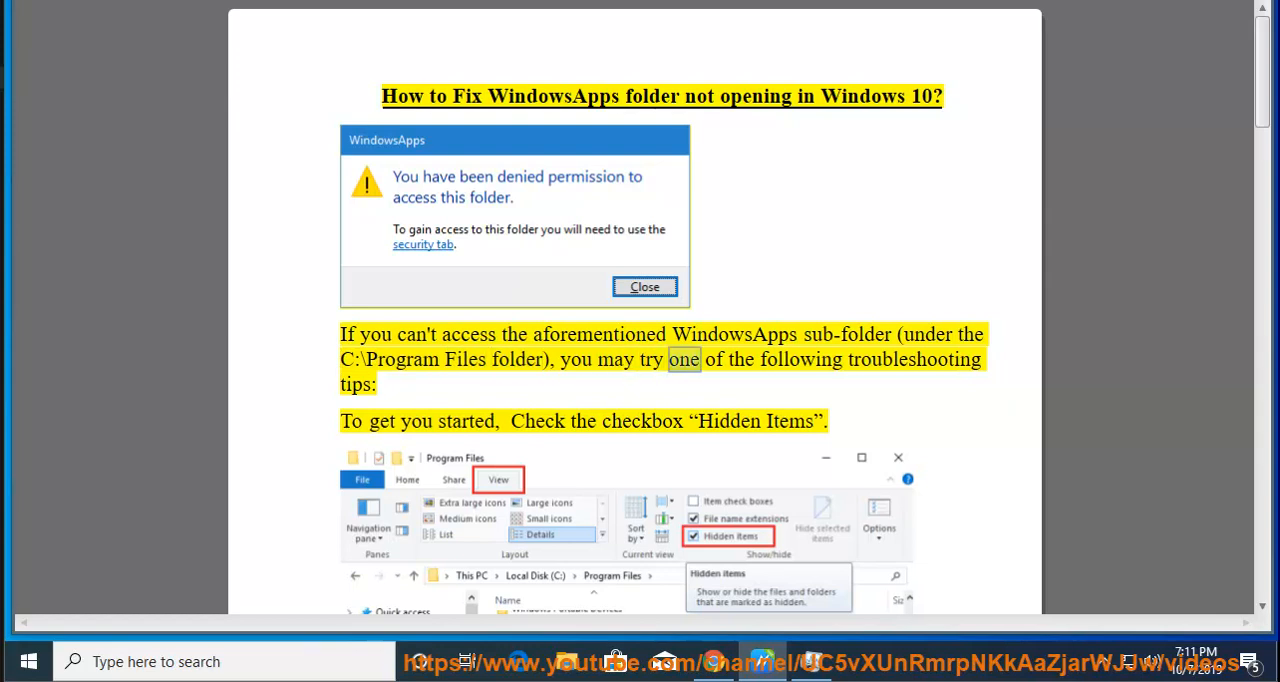
double_click(381, 421)
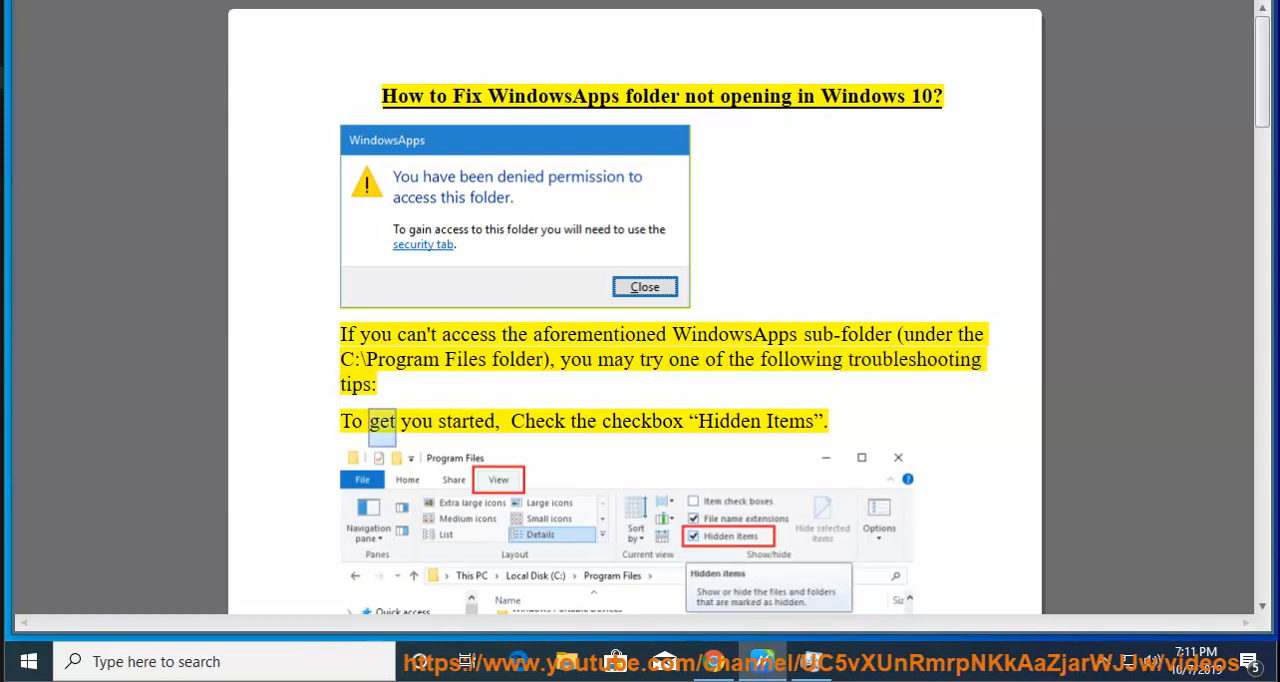
scroll("down", 3)
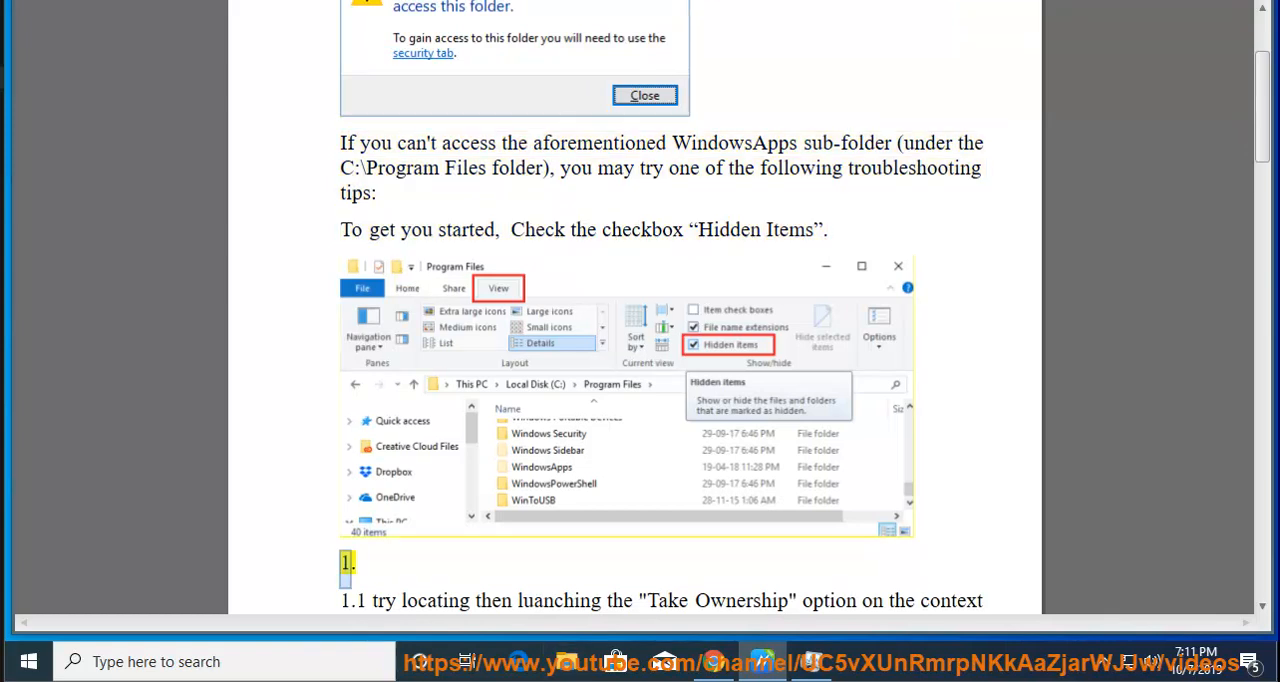
double_click(413, 167)
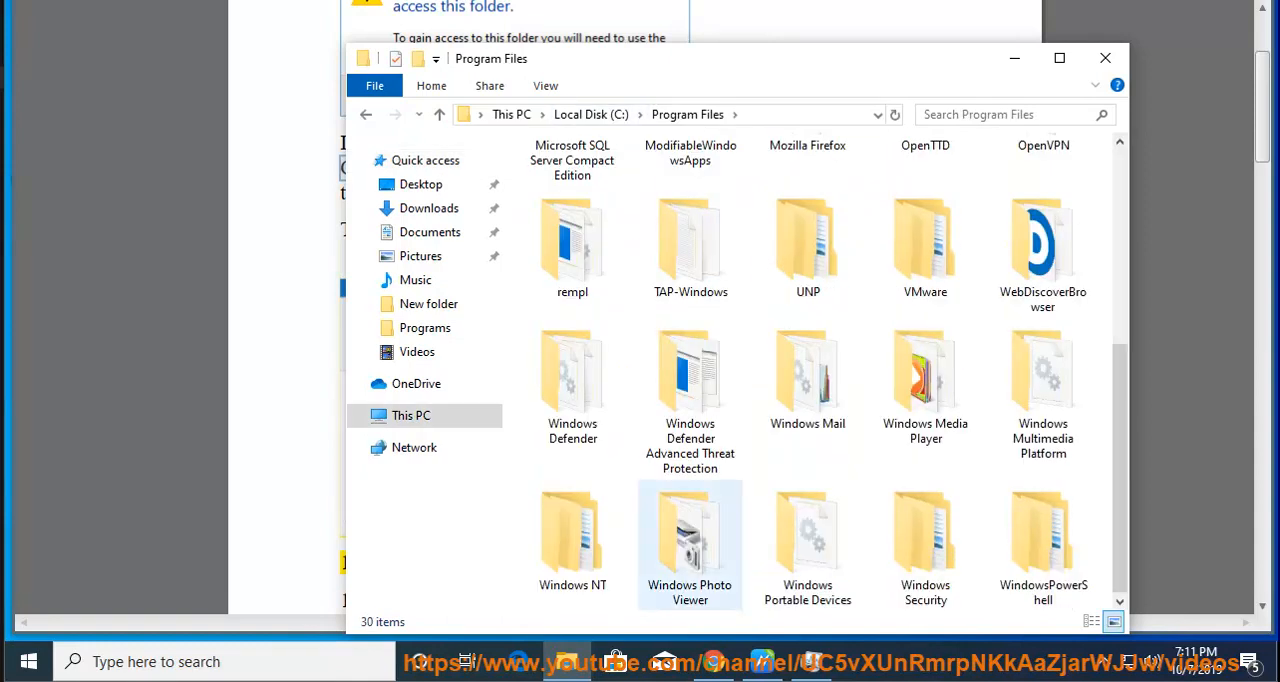
left_click(545, 85)
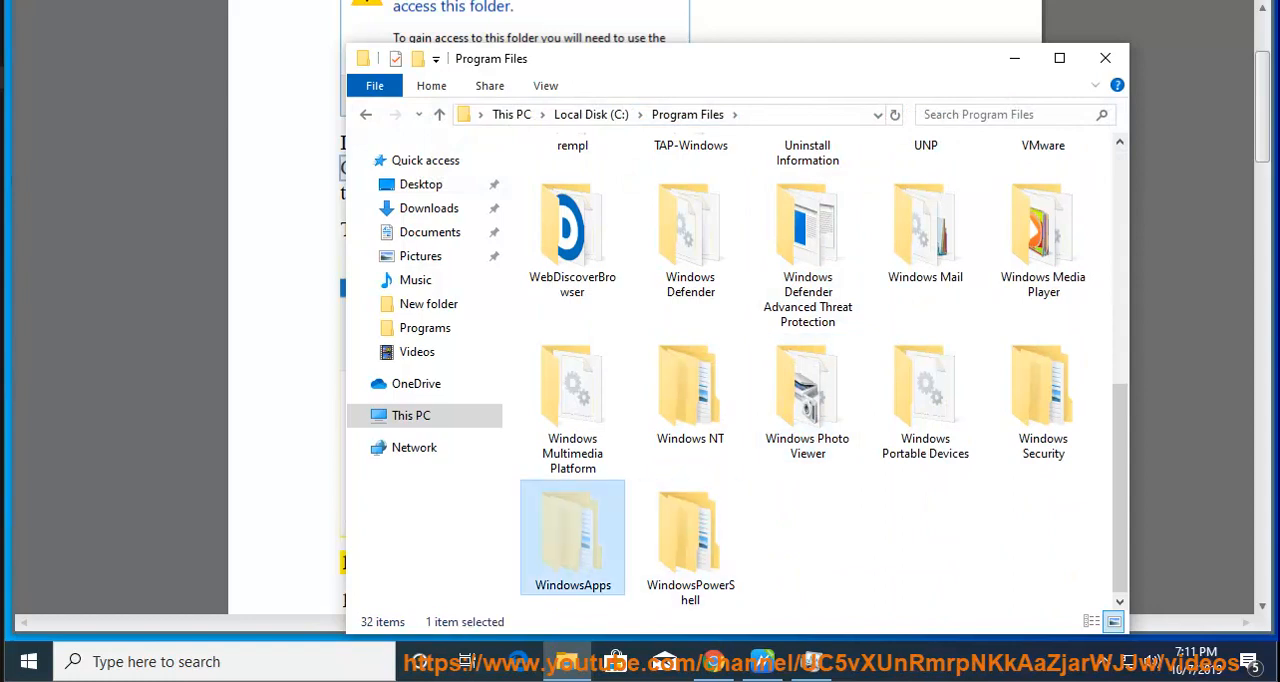
double_click(572, 537)
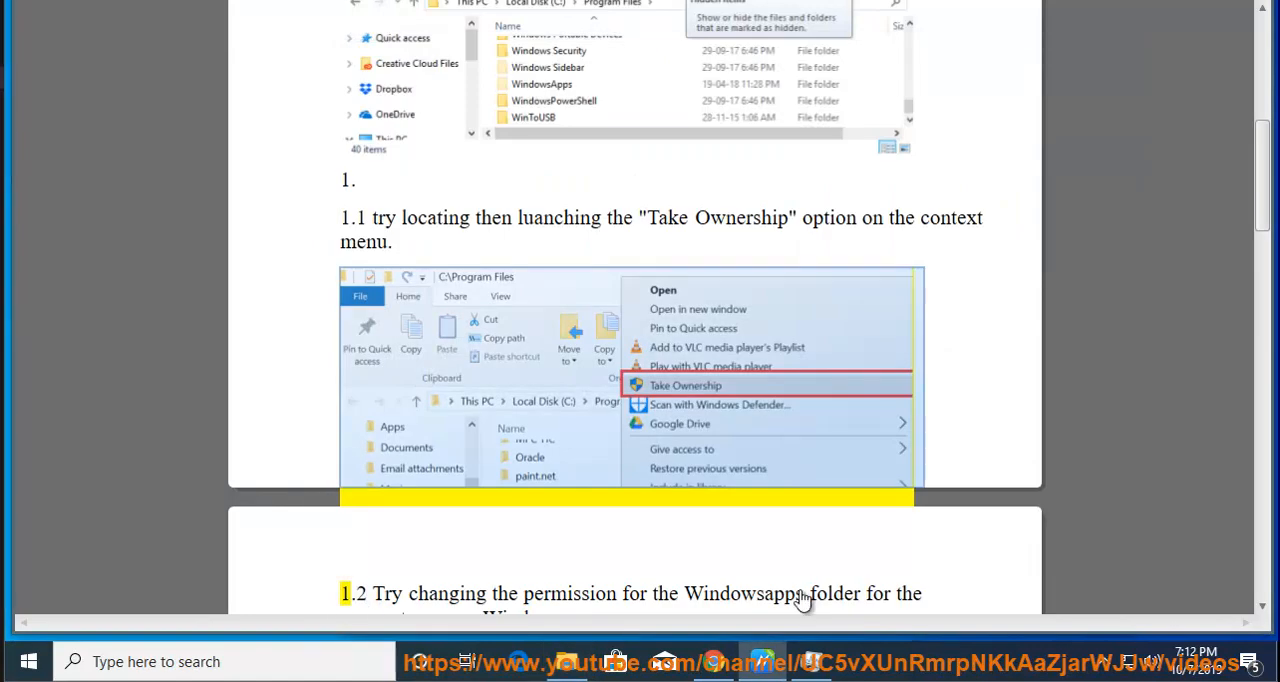
scroll("down", 3)
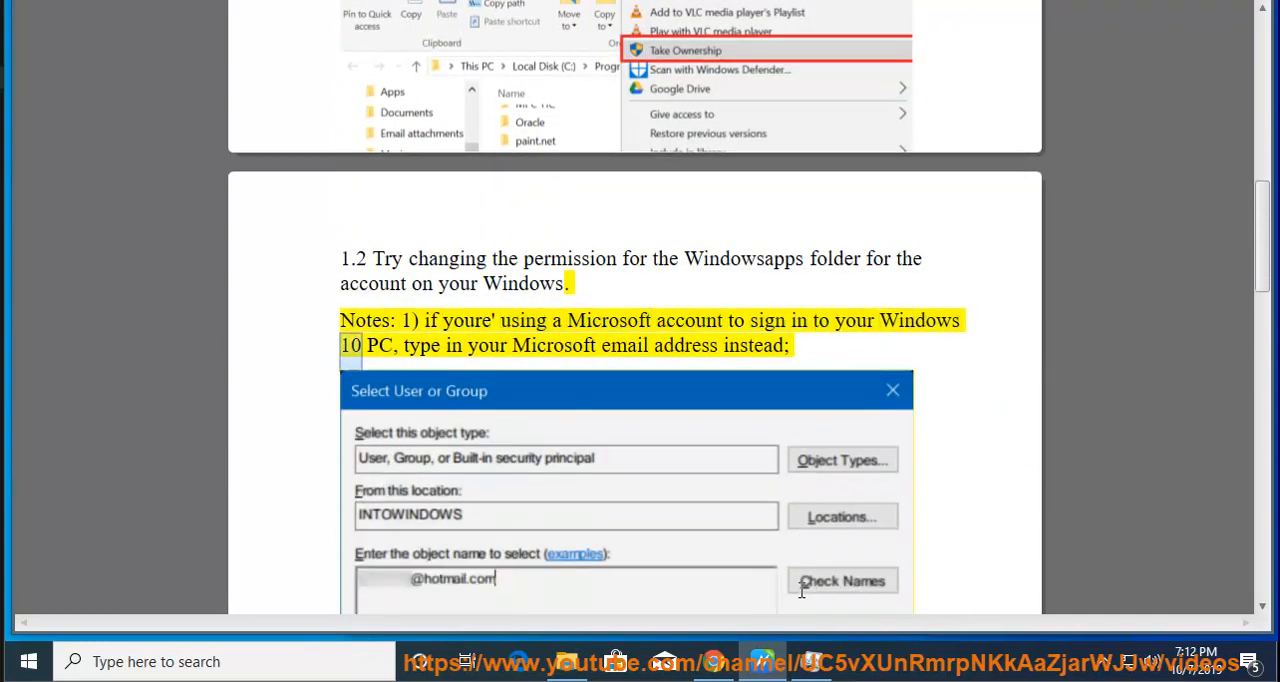
double_click(623, 345)
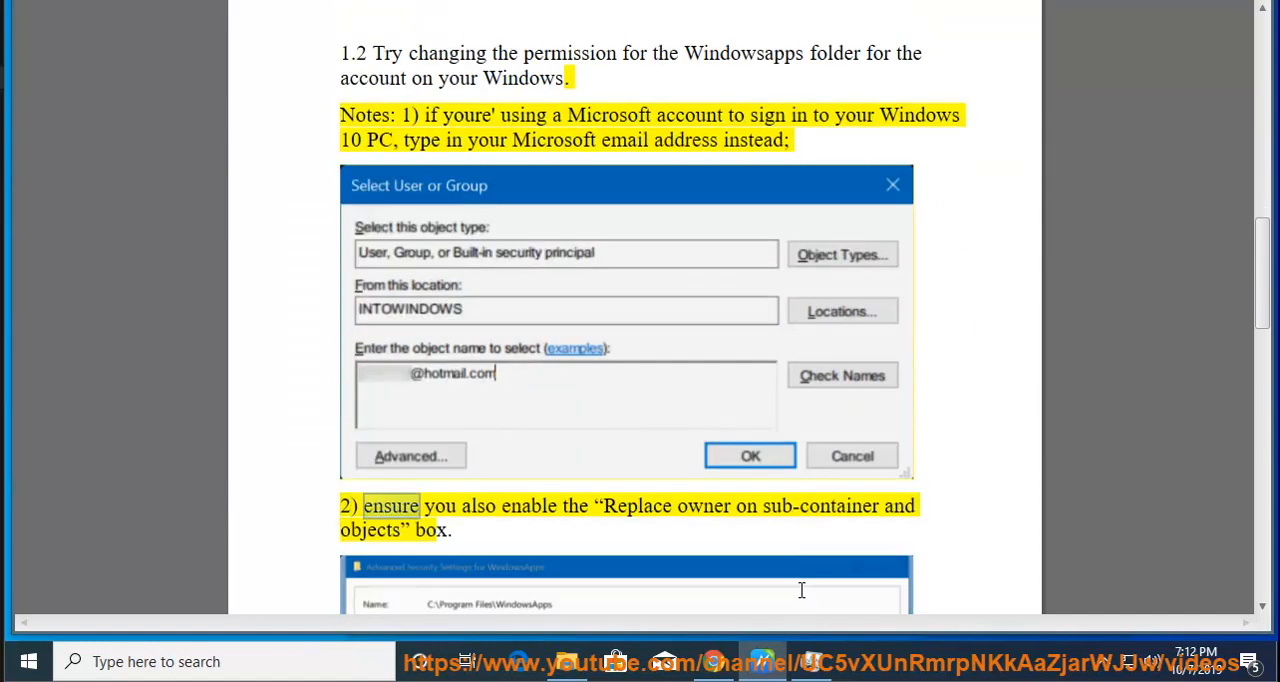
scroll("down", 3)
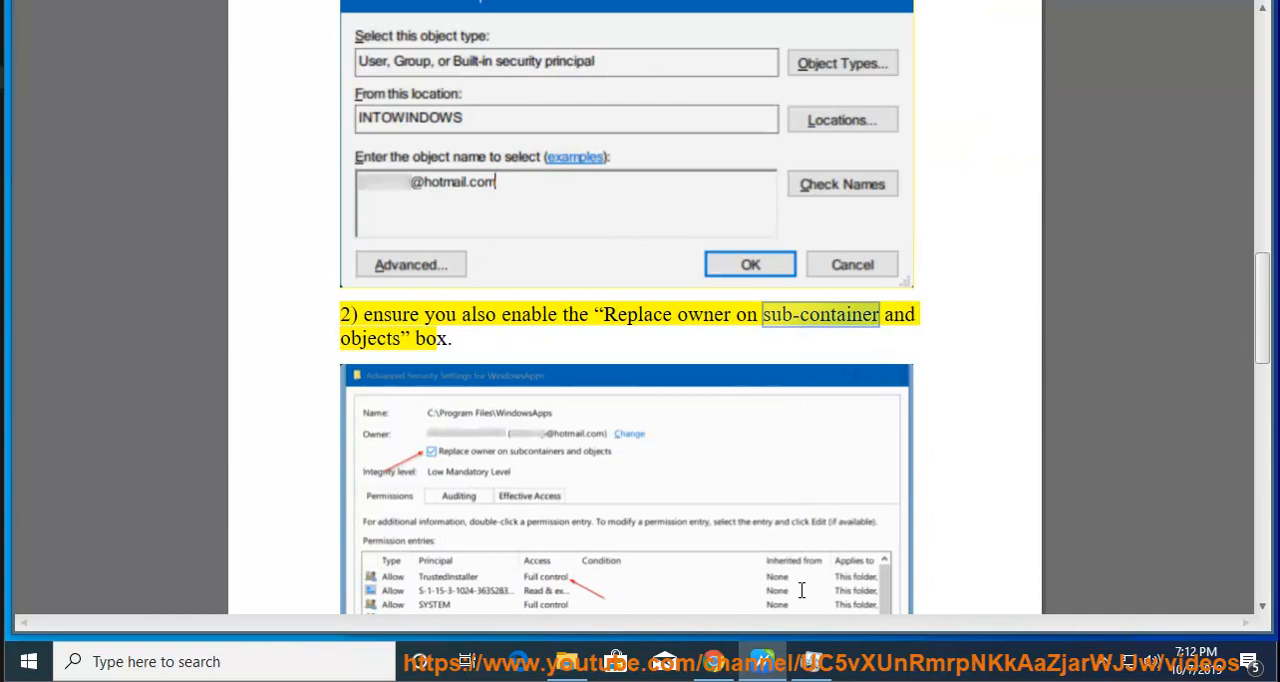
scroll("down", 3)
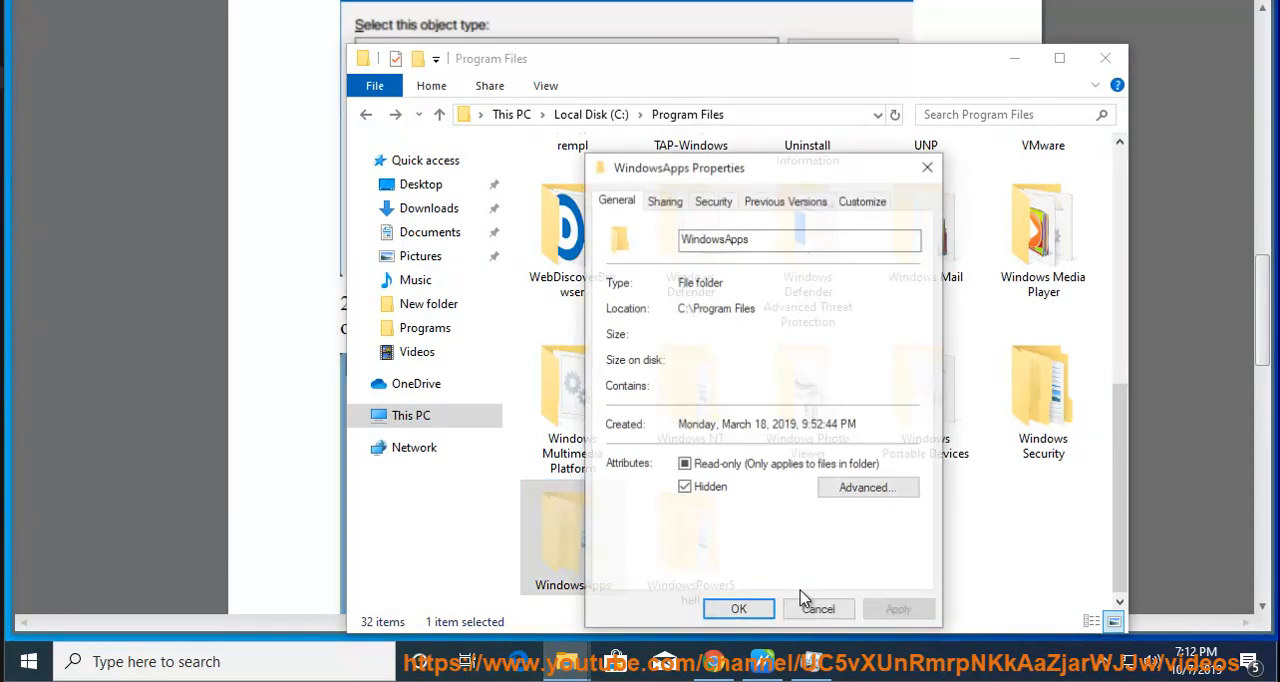
Open the Advanced settings from the Security tab of the WindowsApps Properties
left_click(713, 200)
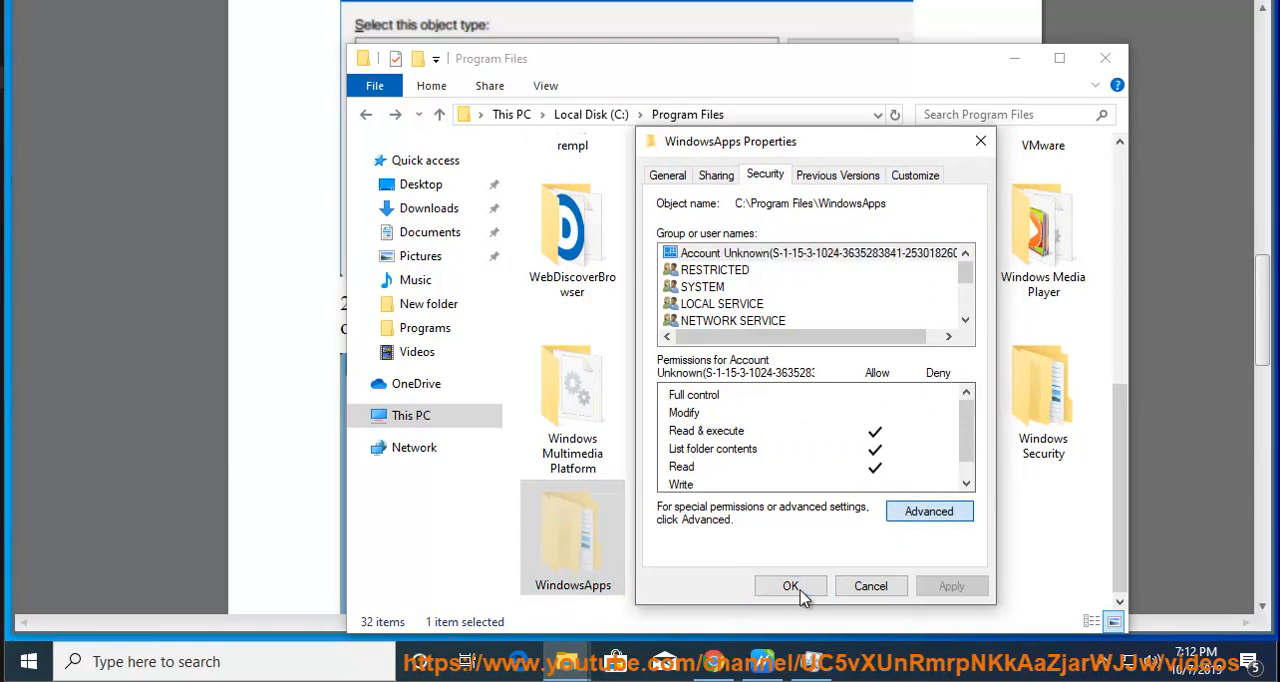
left_click(928, 511)
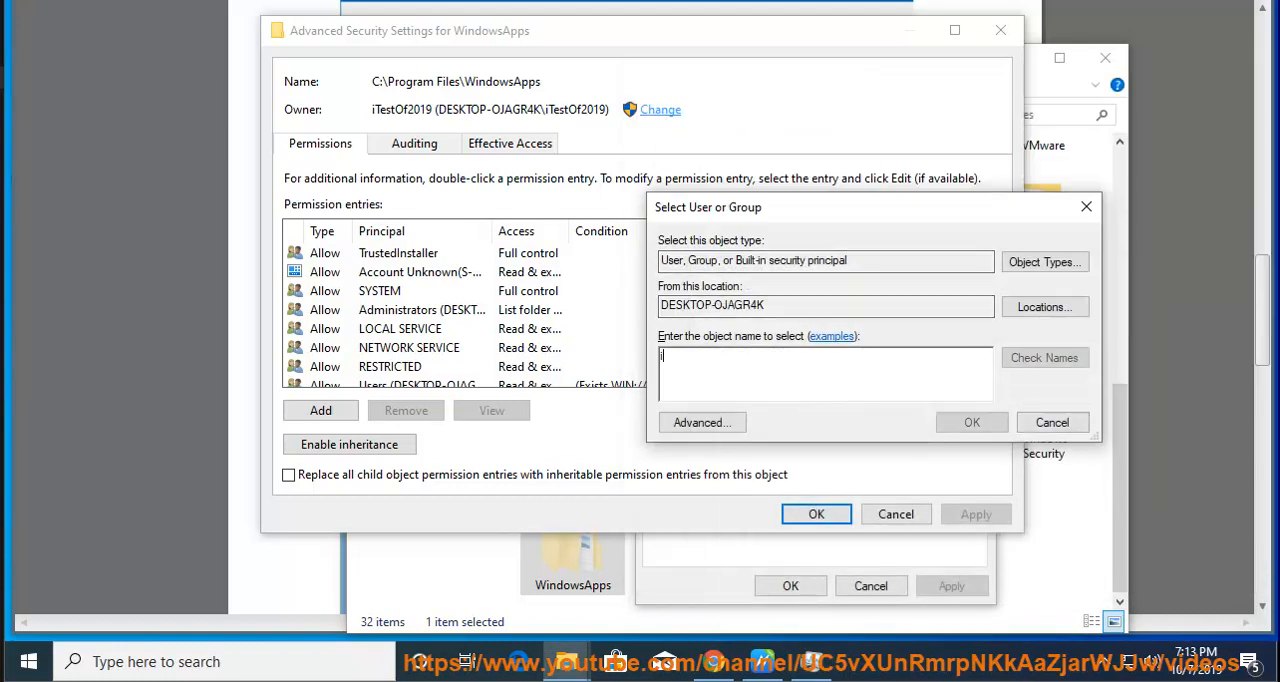
Enter 'iTEST', resolve it to the iTestOf2019 account, and confirm it as the principal
type("iTESTOF21")
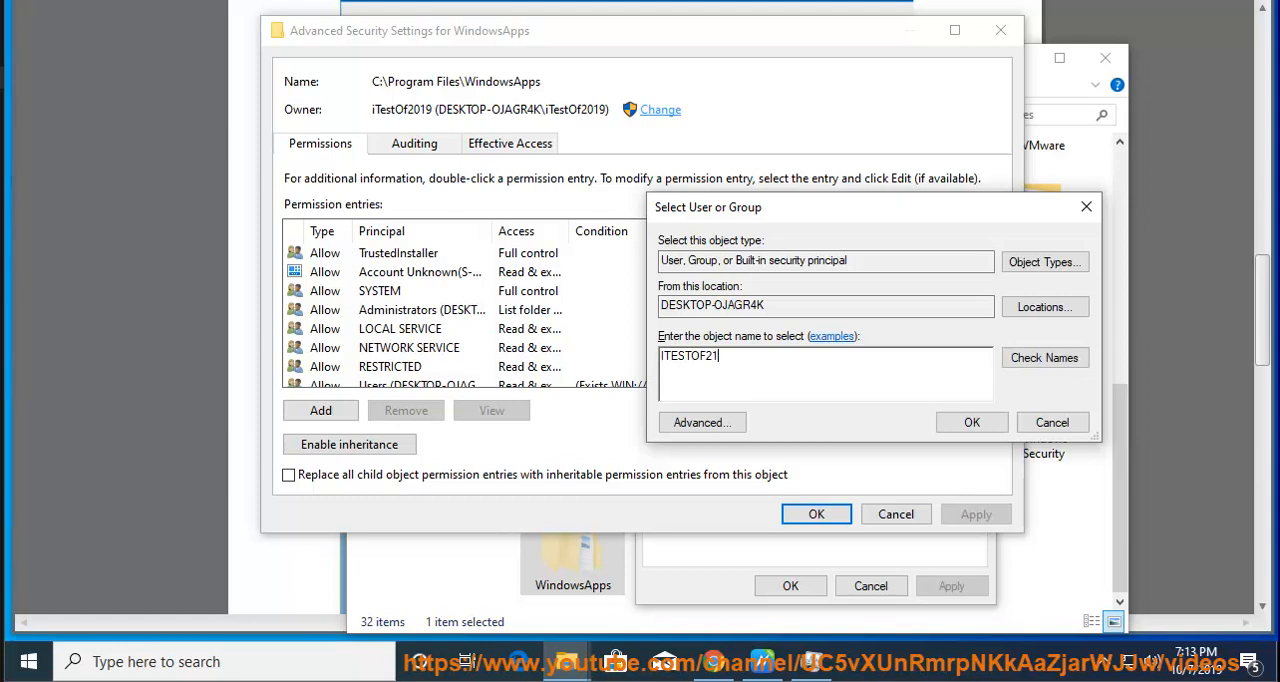
left_click(1044, 357)
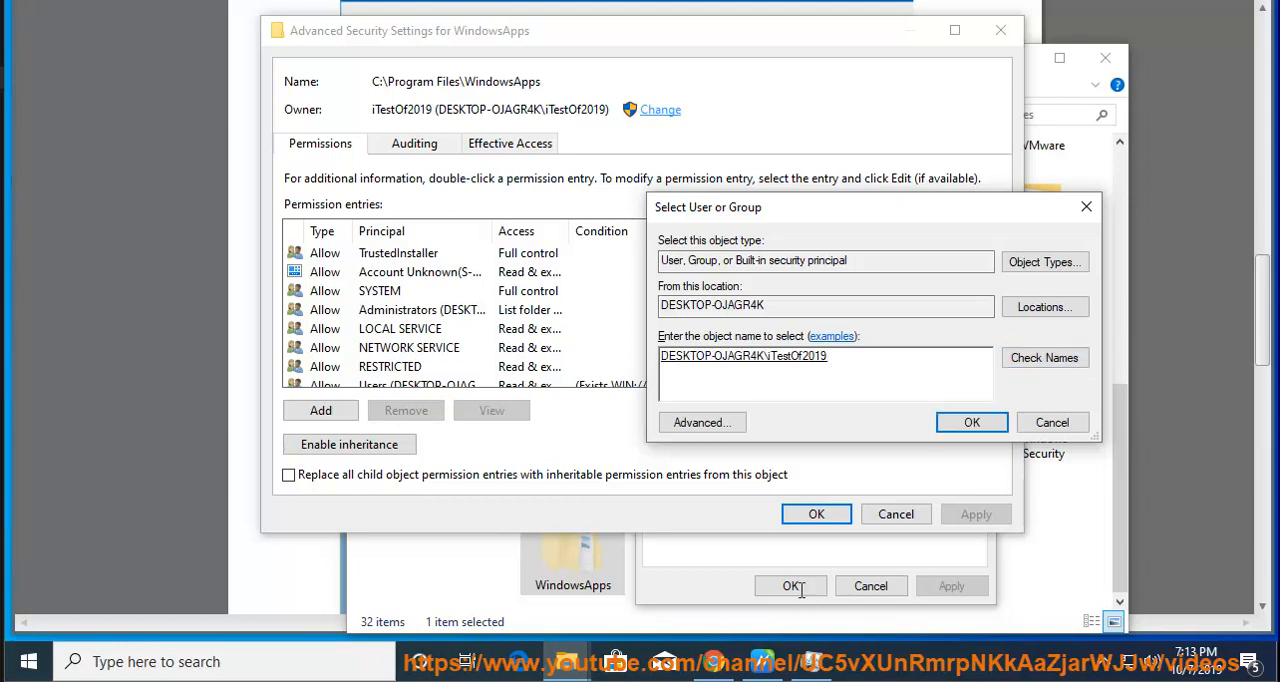
left_click(970, 422)
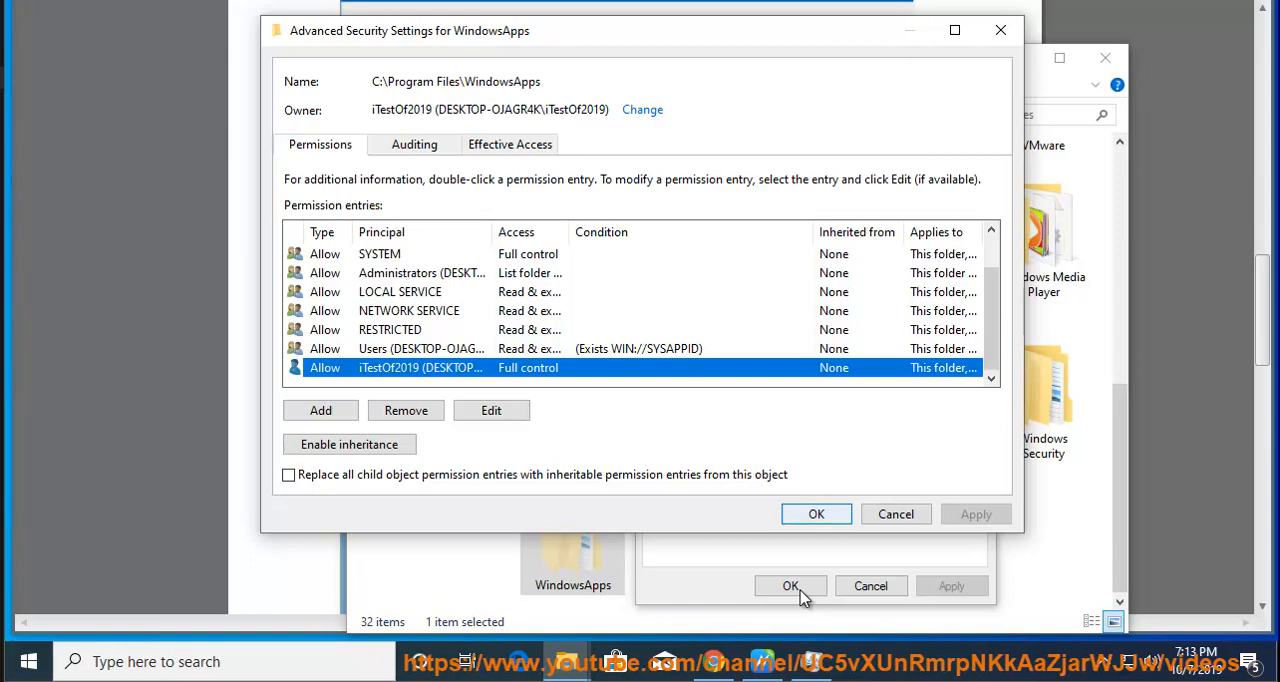
Apply the iTestOf2019 Full control entry, review its advanced permissions, then OK out of every dialog
left_click(816, 513)
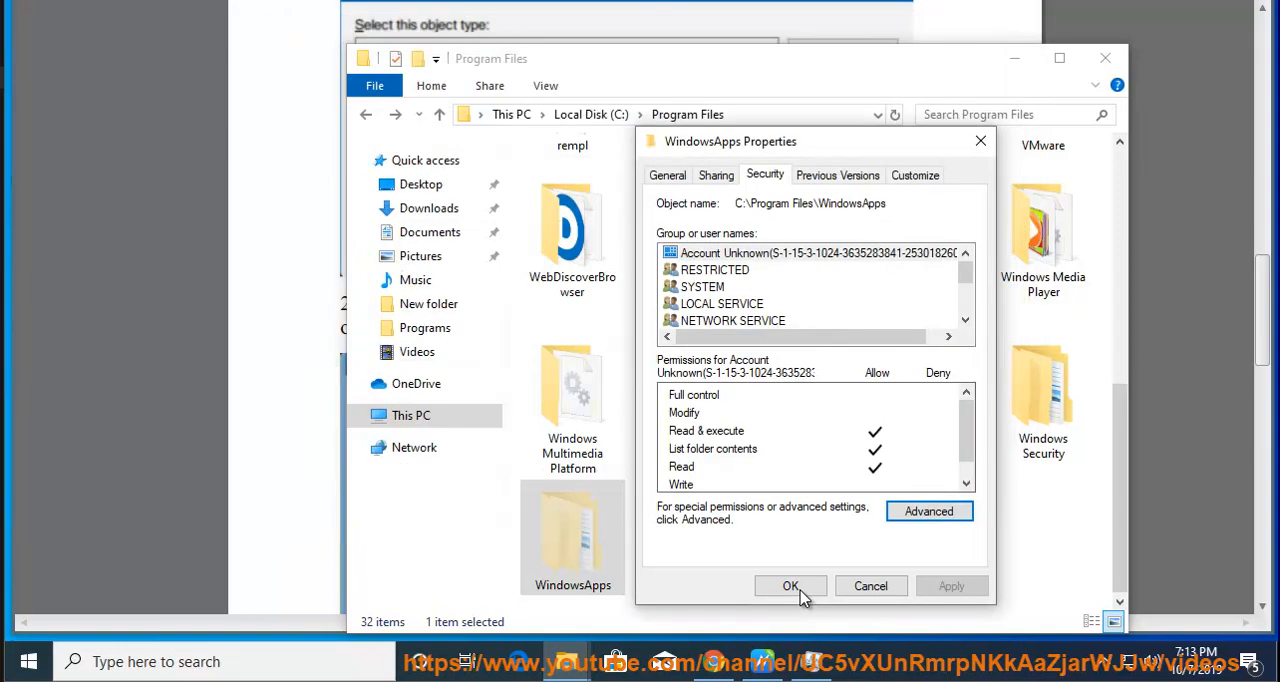
left_click(928, 511)
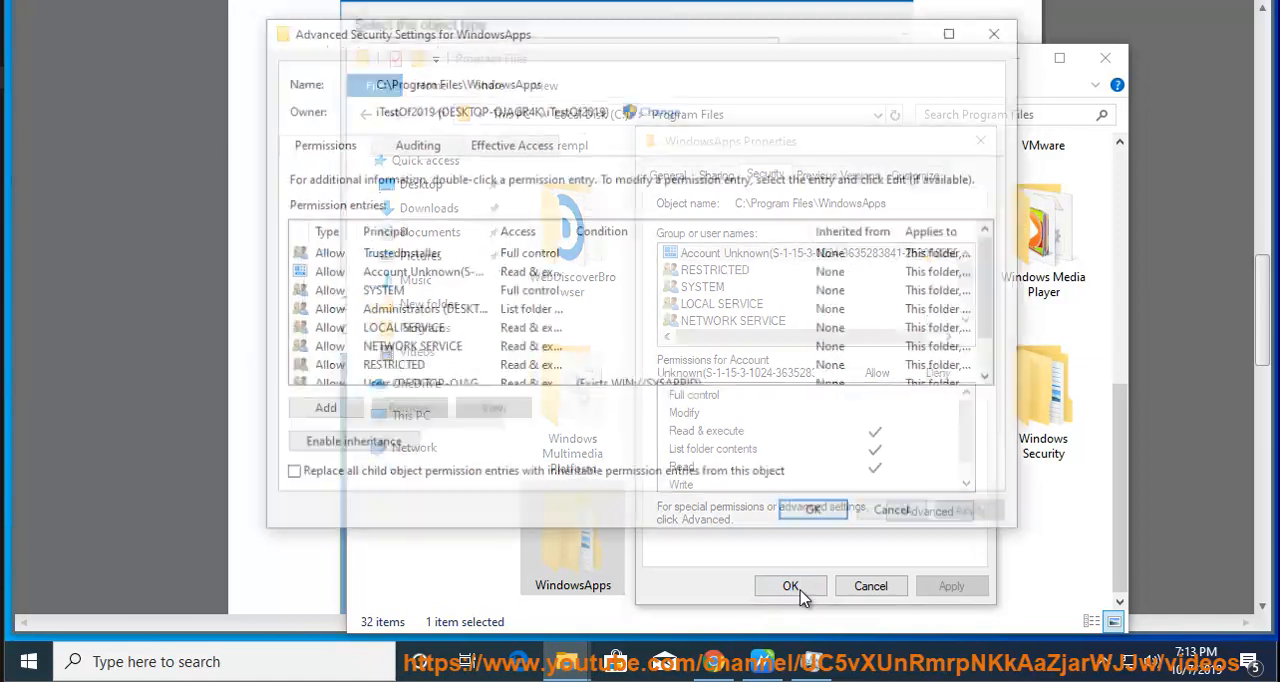
left_click(813, 509)
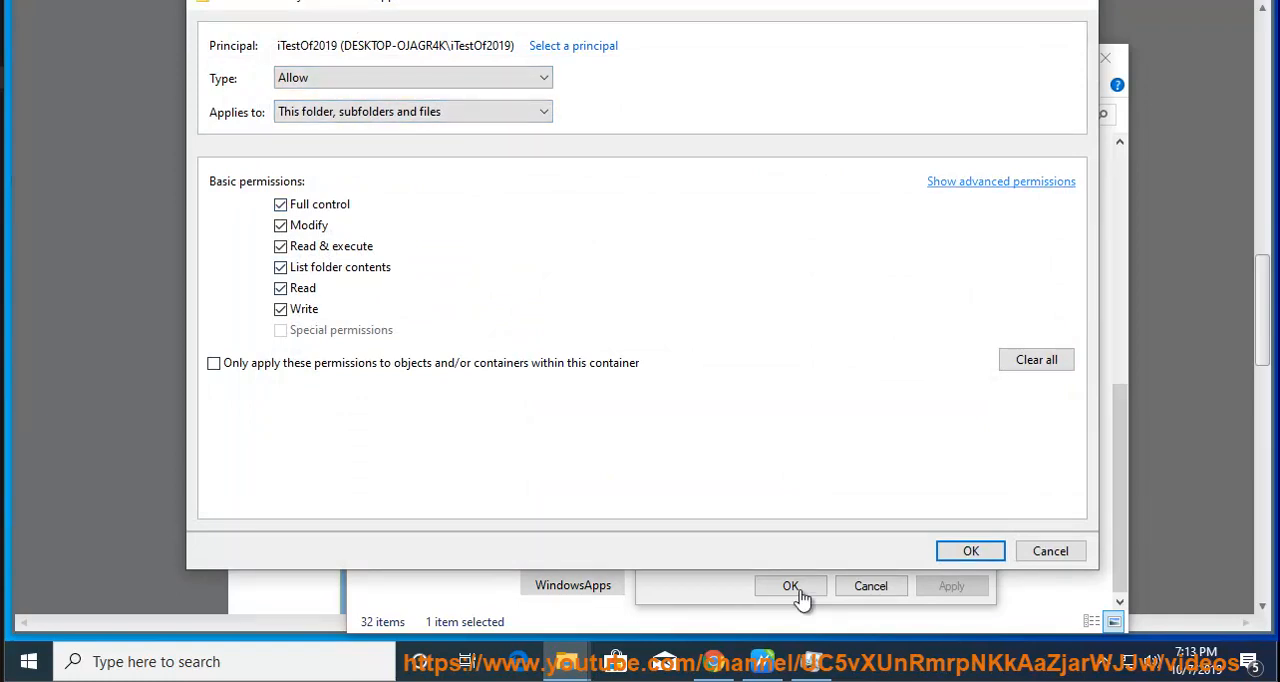
left_click(1000, 181)
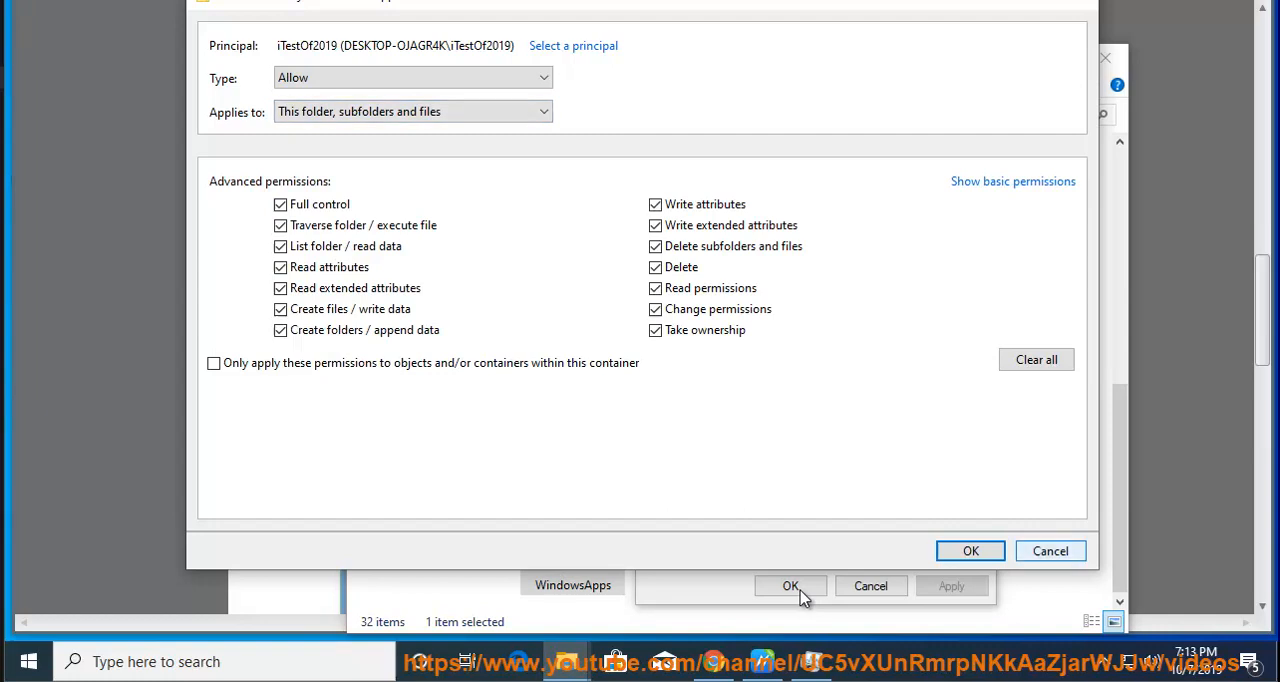
left_click(970, 550)
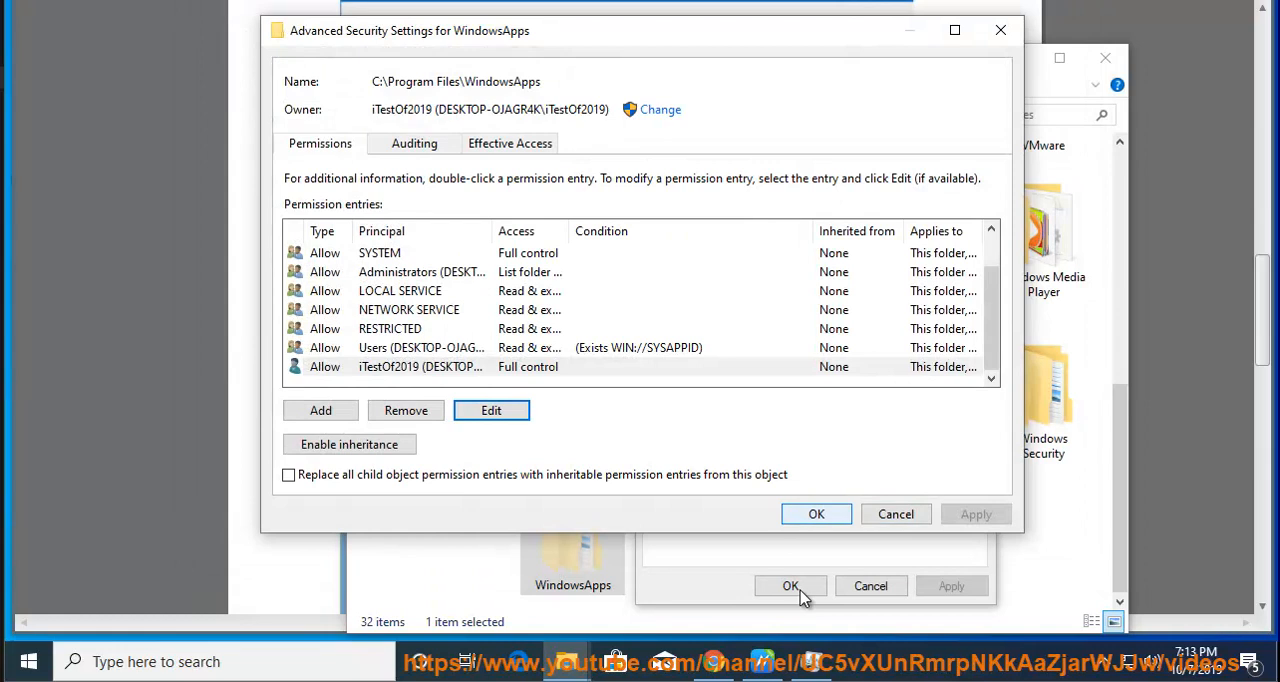
left_click(816, 513)
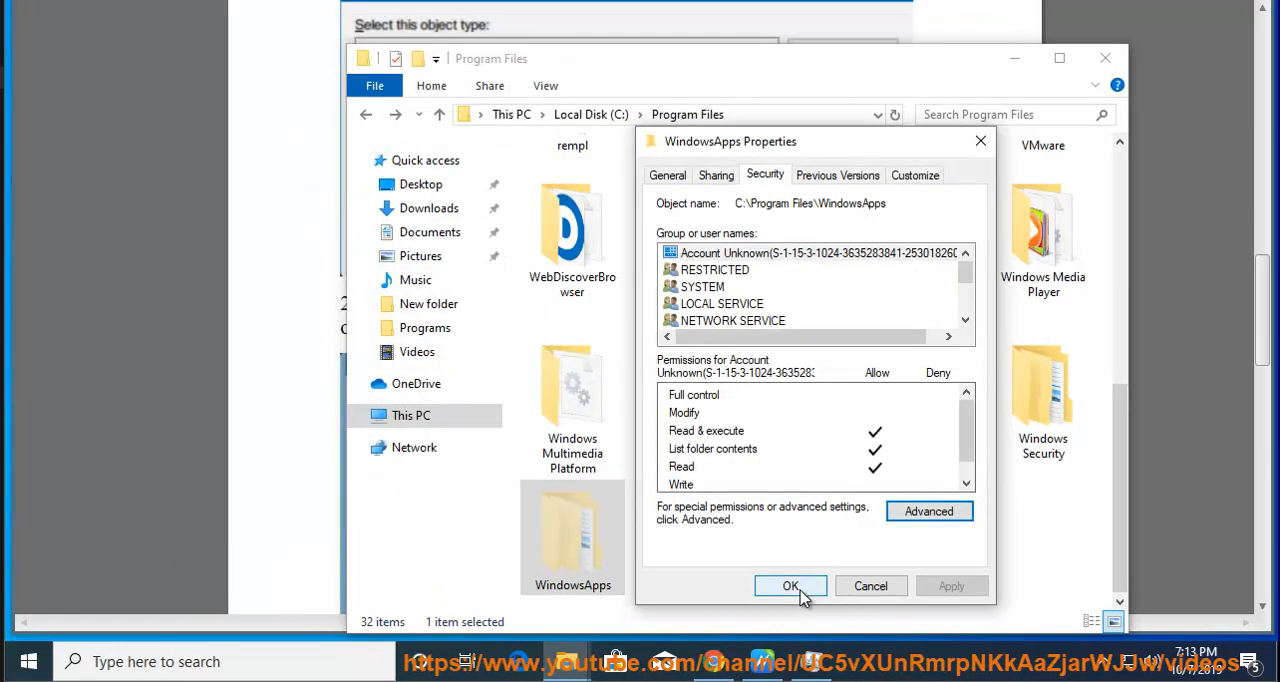
left_click(790, 585)
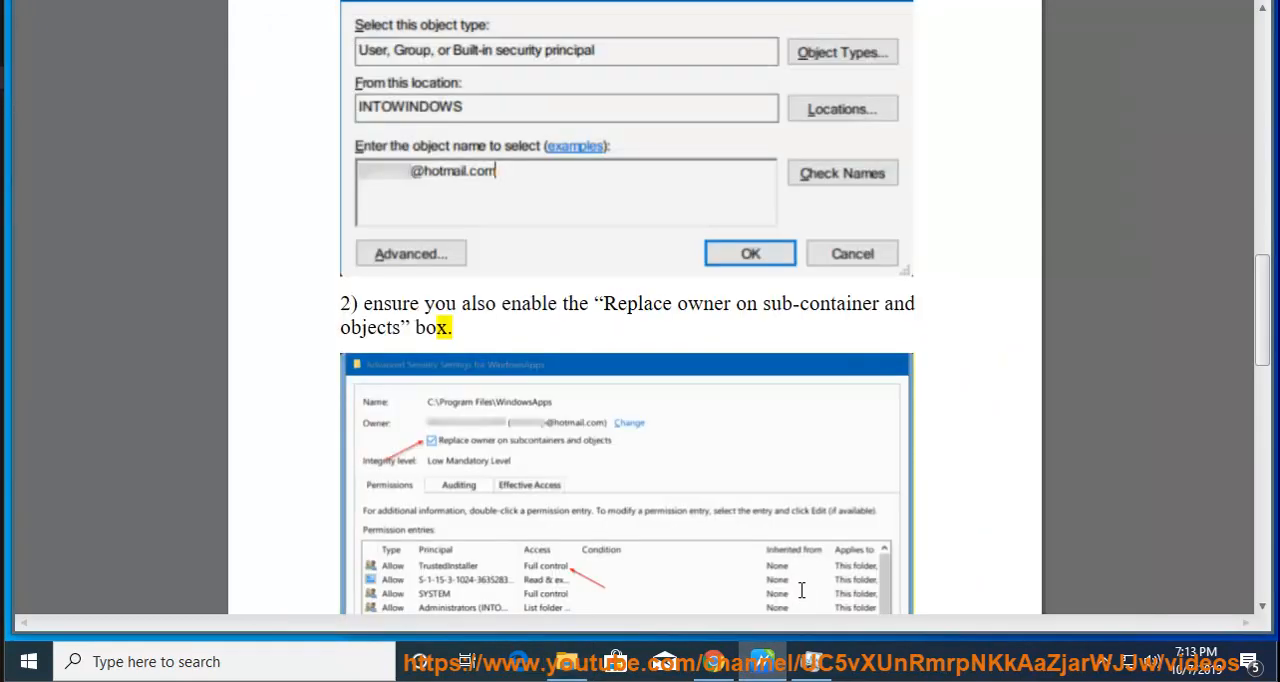
scroll("down", 3)
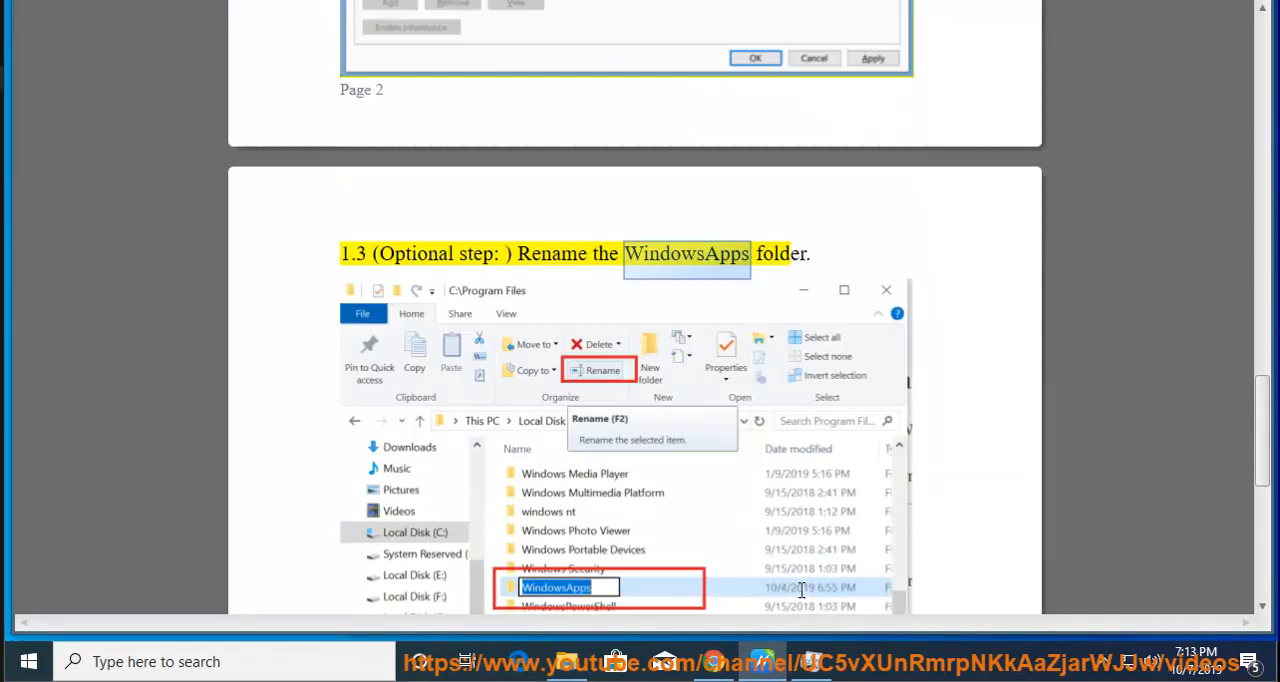
scroll("down", 3)
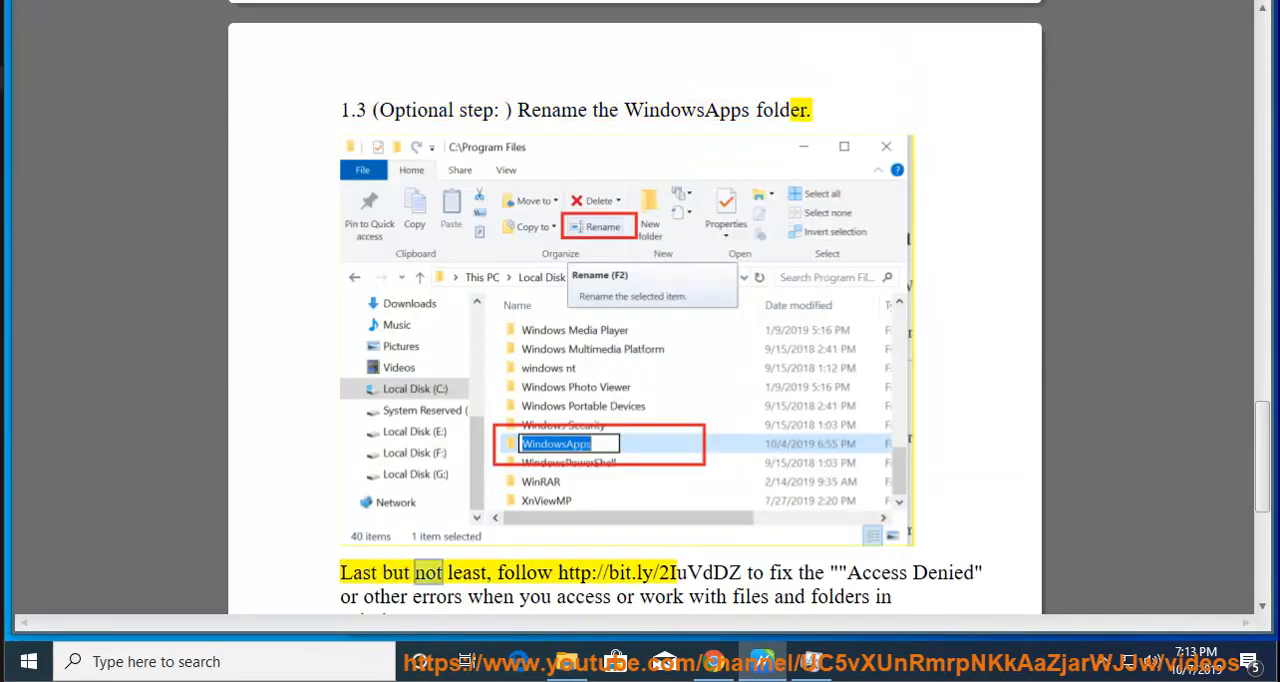